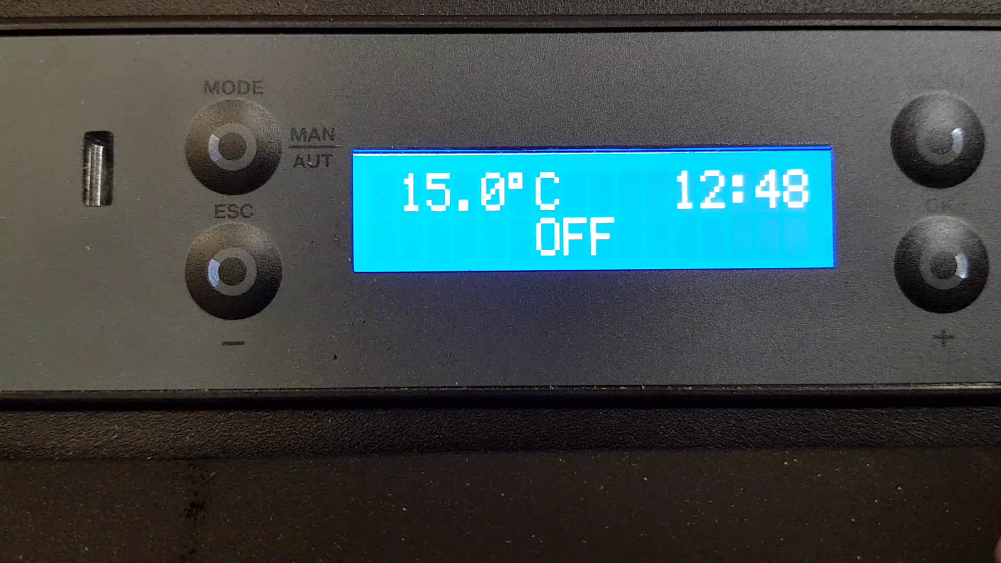
pyautogui.click(938, 131)
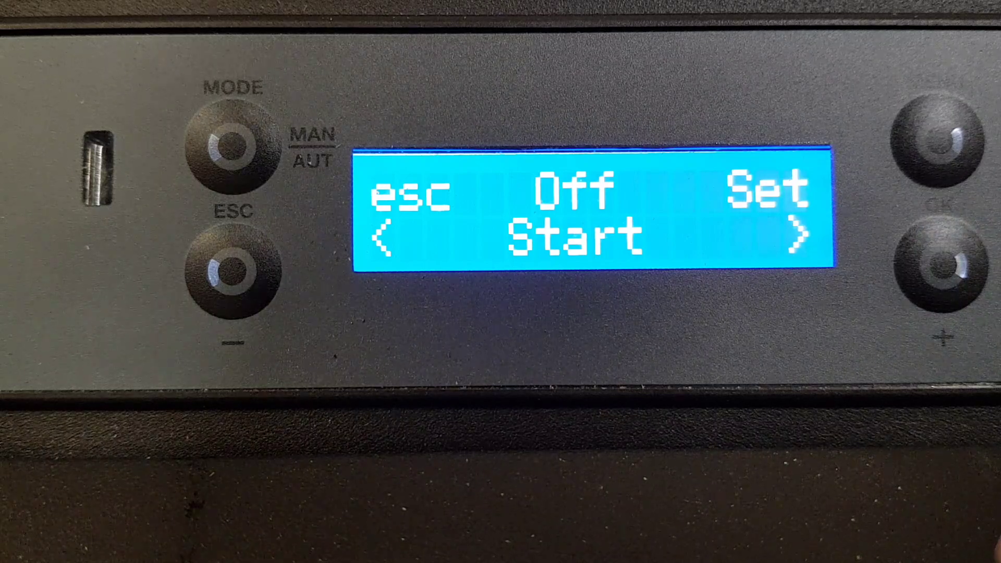
pyautogui.click(936, 136)
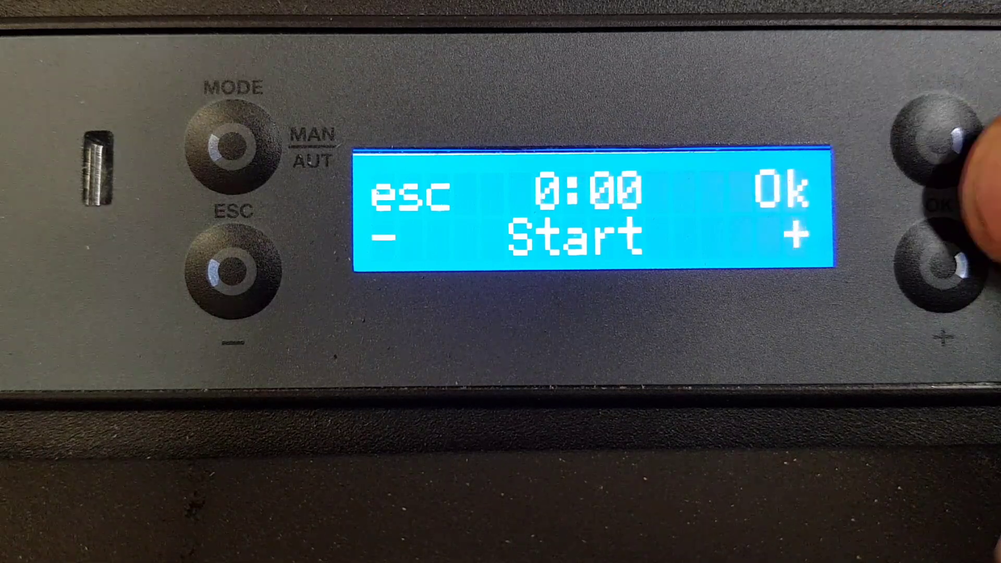